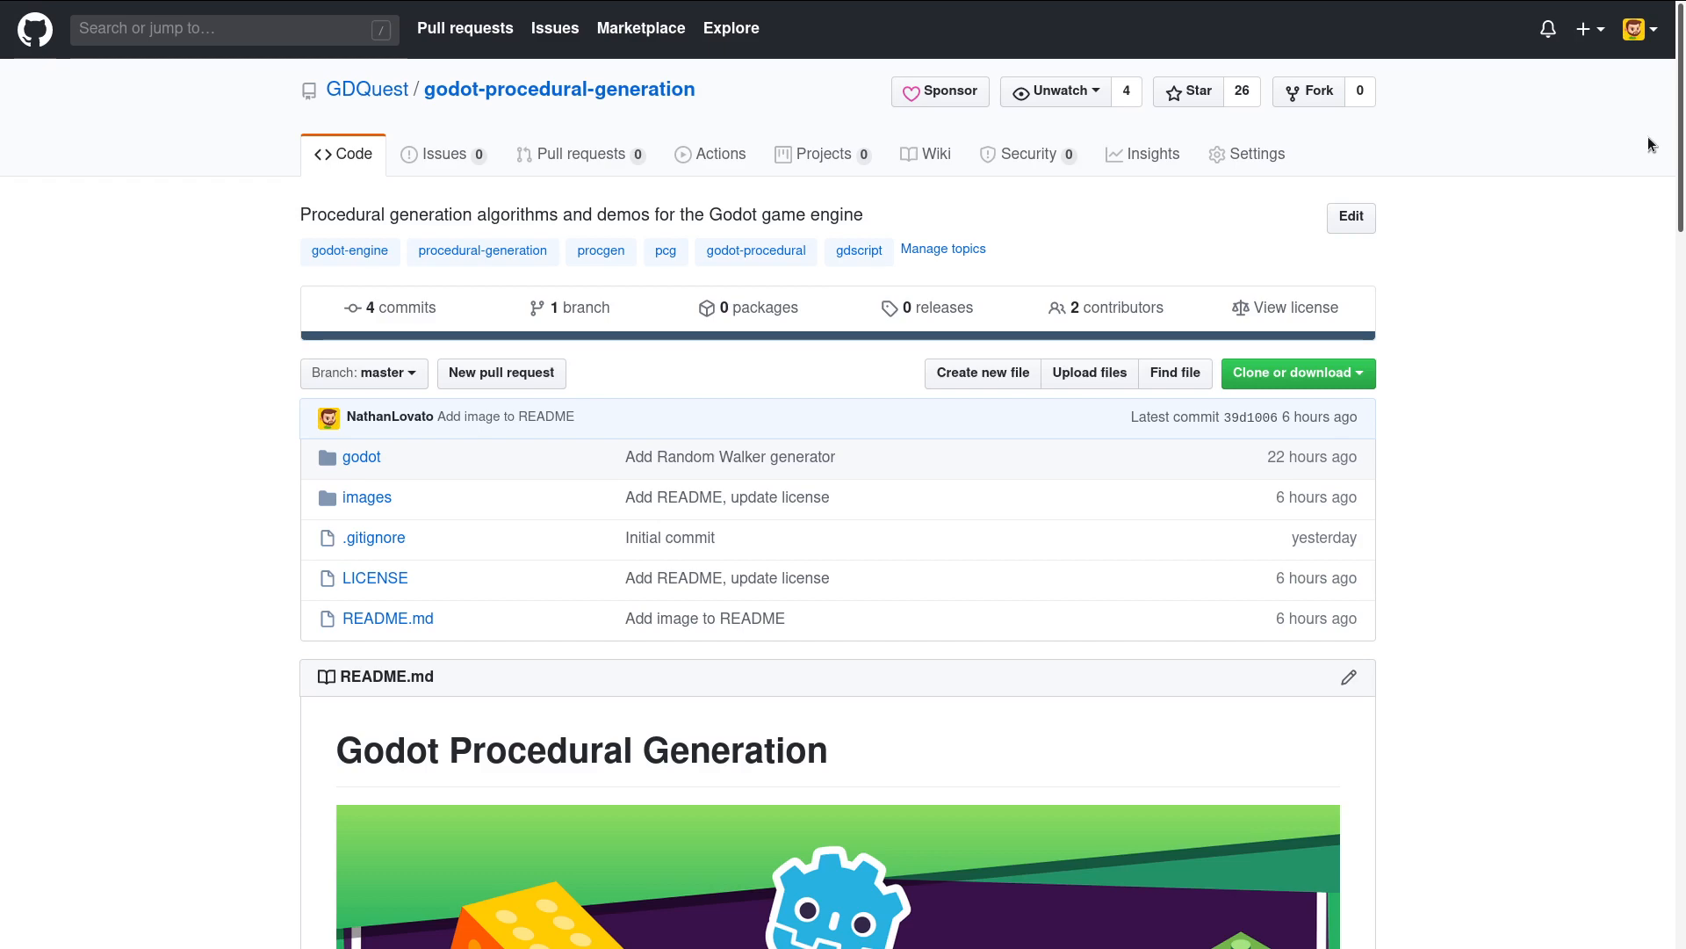
# Step: Run the procedural generation demo (F5) and start it from the PCG Secrets title screen
pyautogui.scroll(-3)
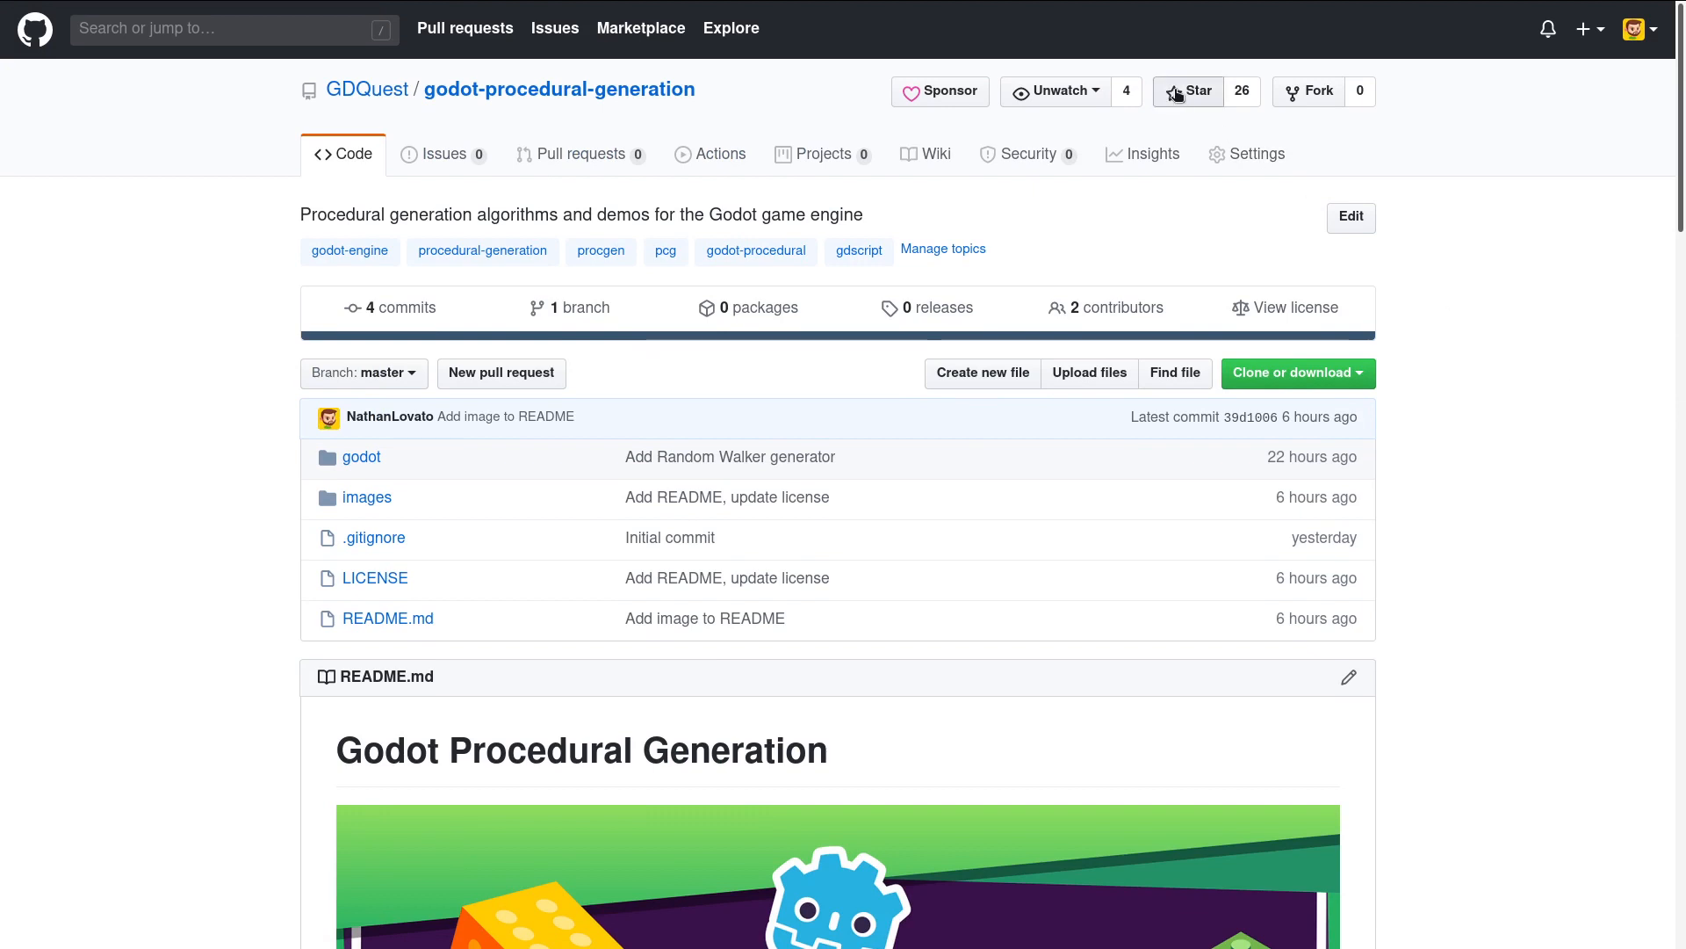
pyautogui.moveTo(1560, 353)
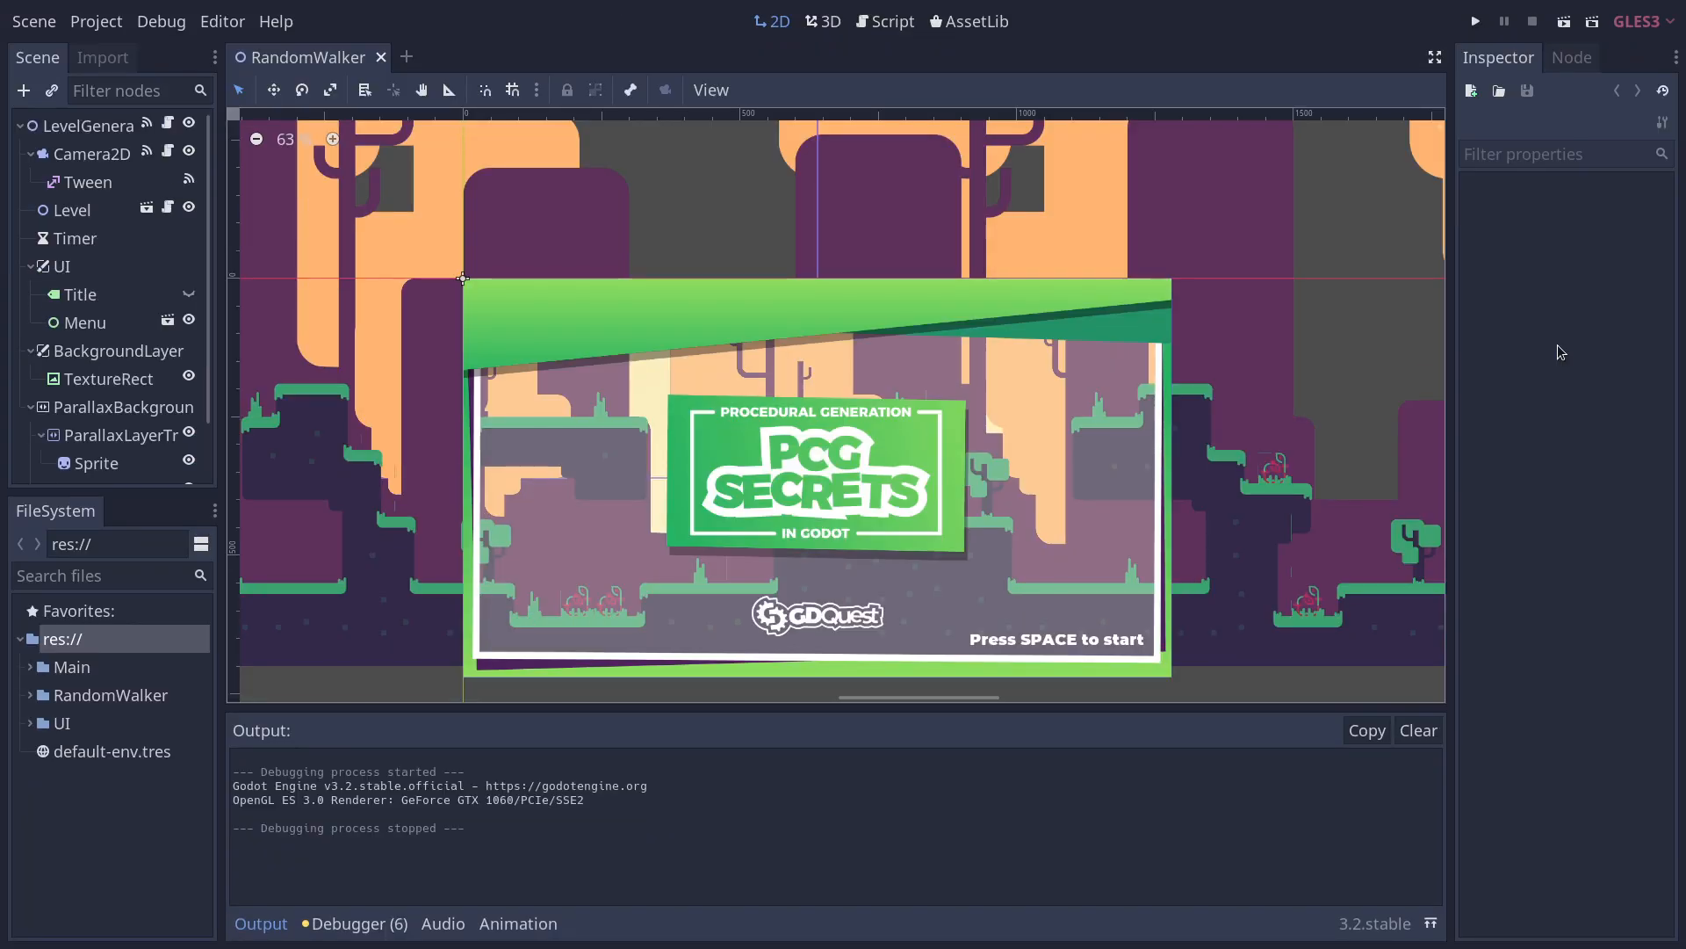
pyautogui.click(1474, 21)
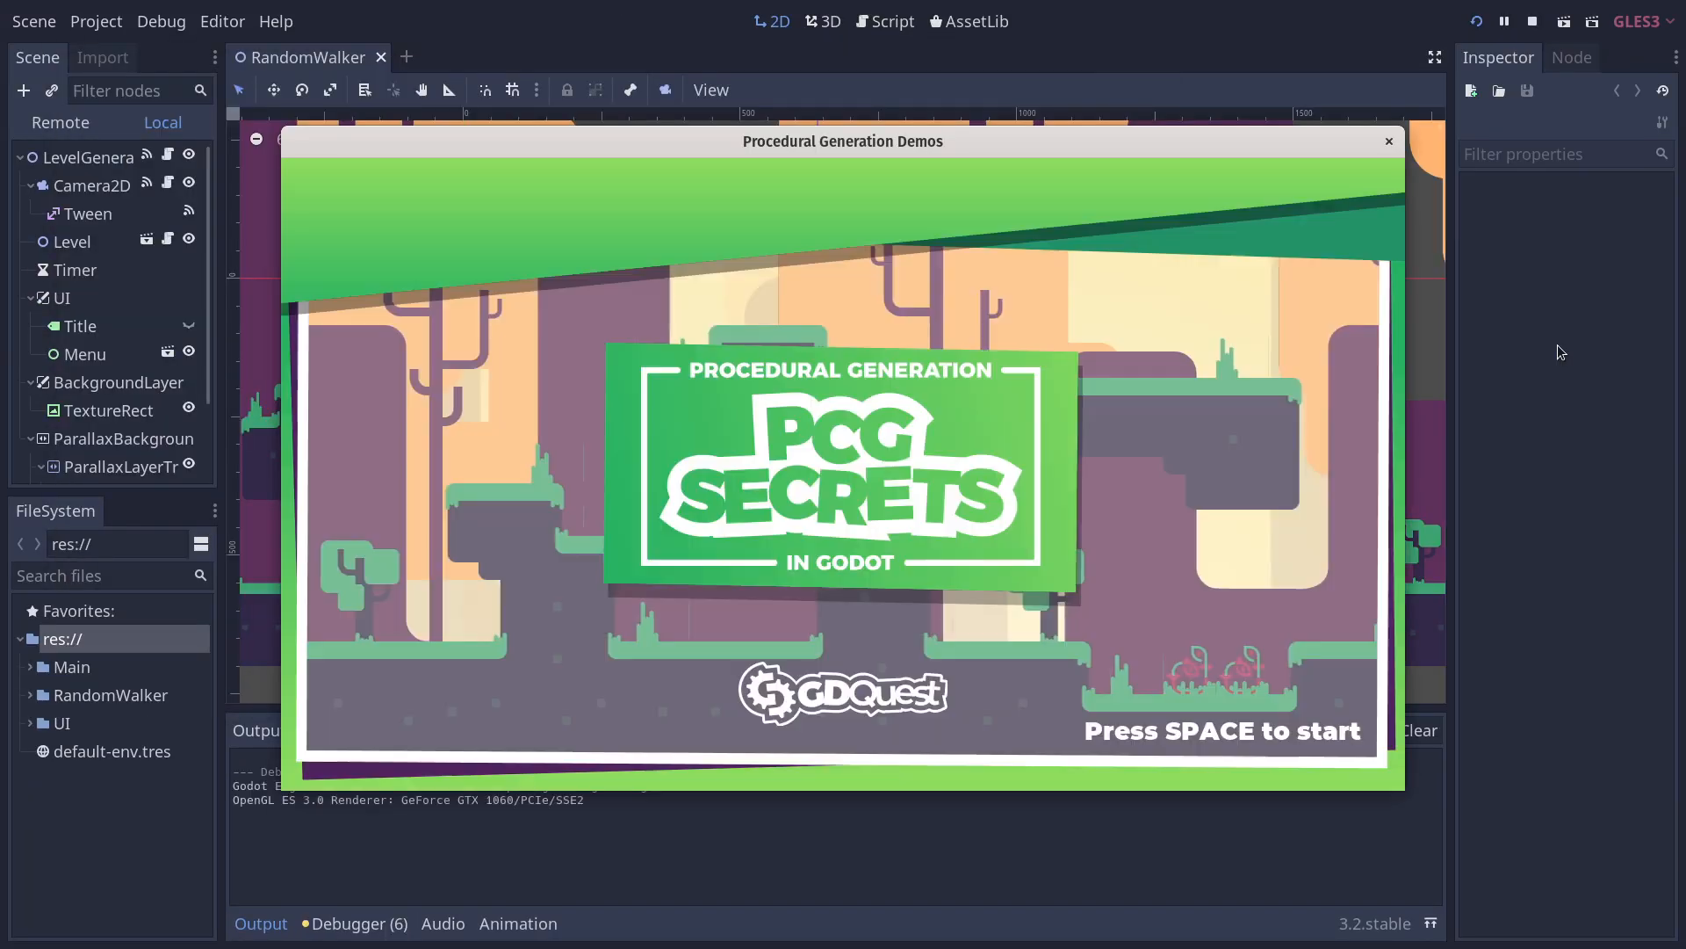
pyautogui.press('space')
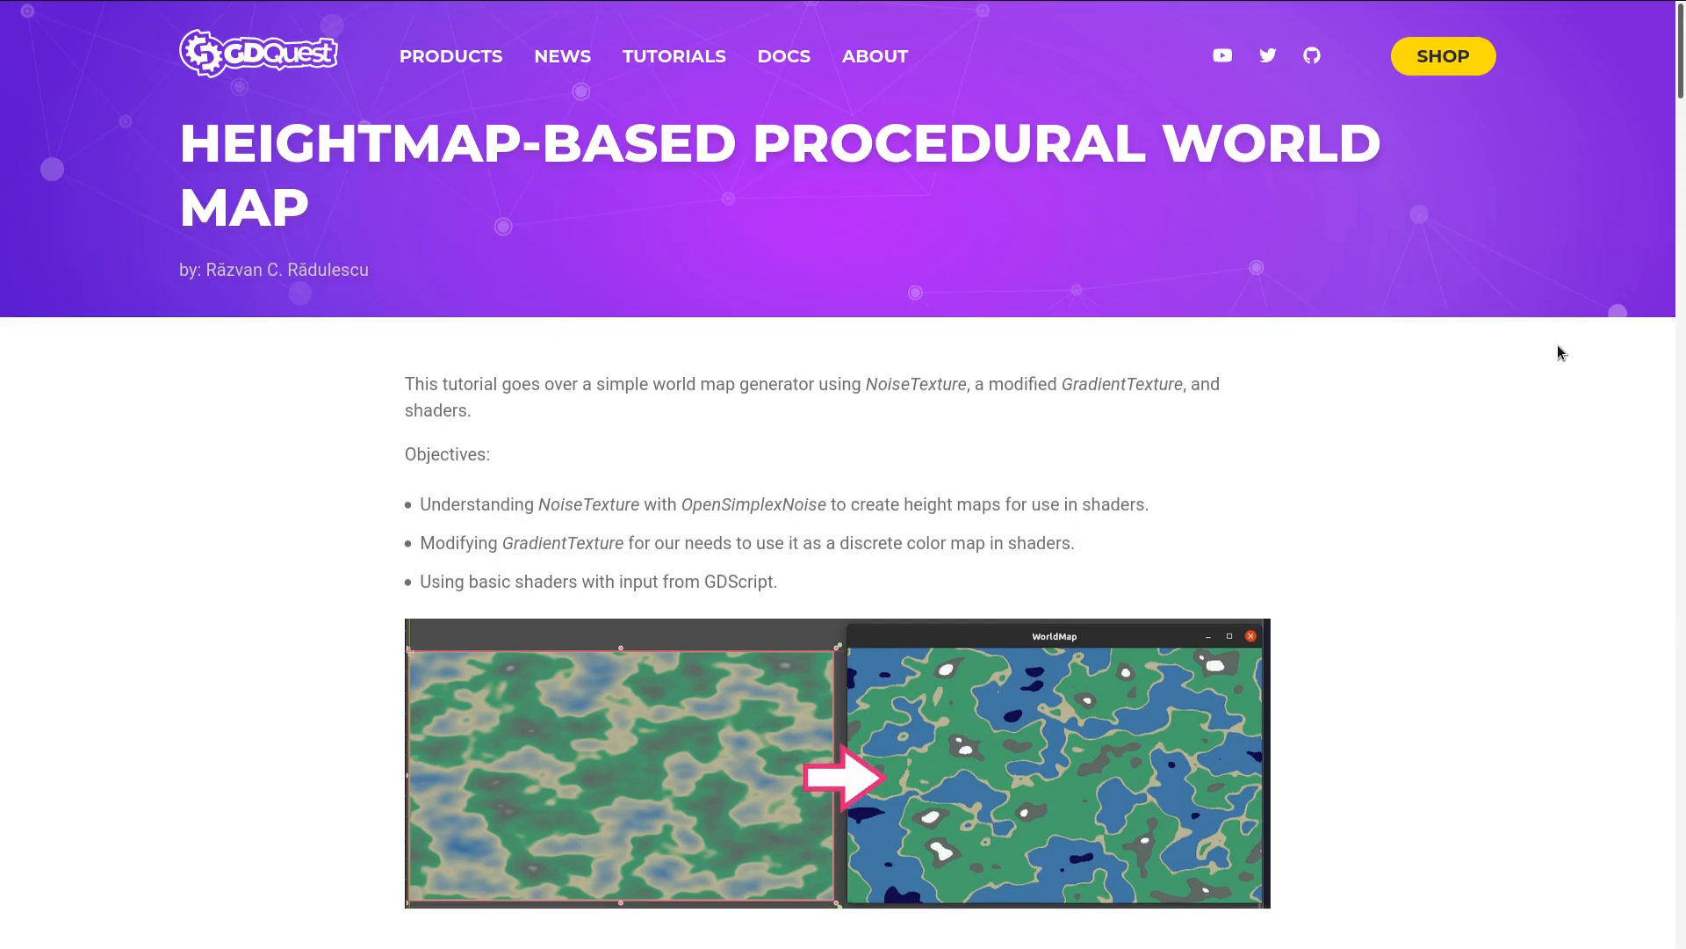
pyautogui.scroll(-3)
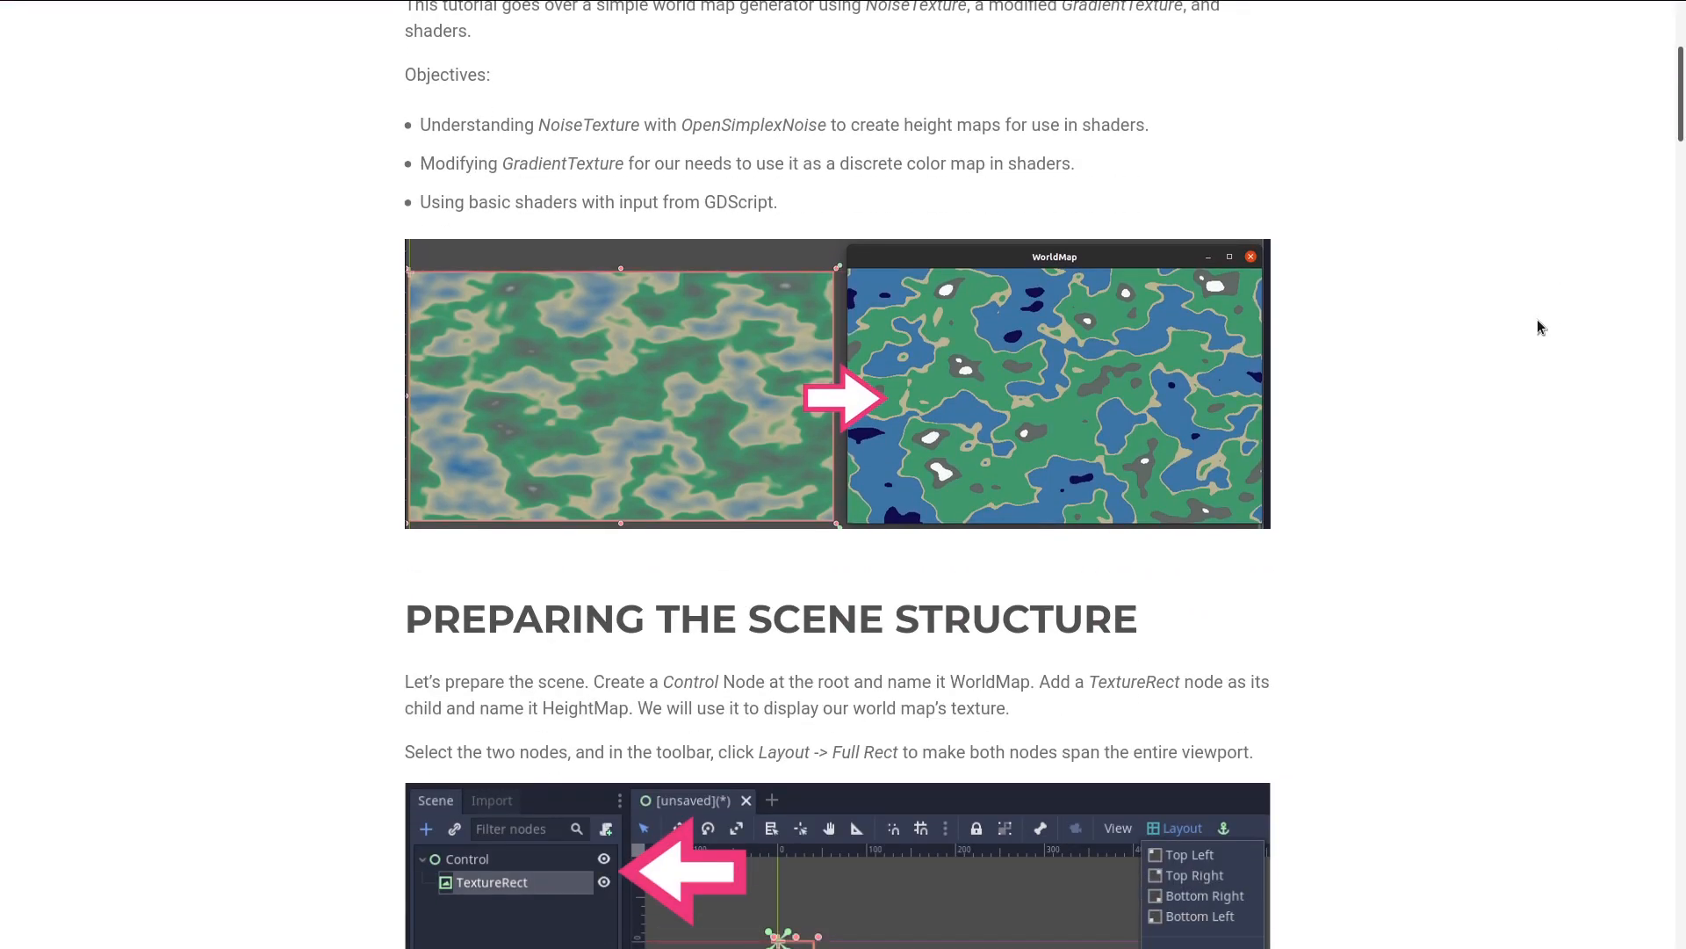
pyautogui.moveTo(1530, 260)
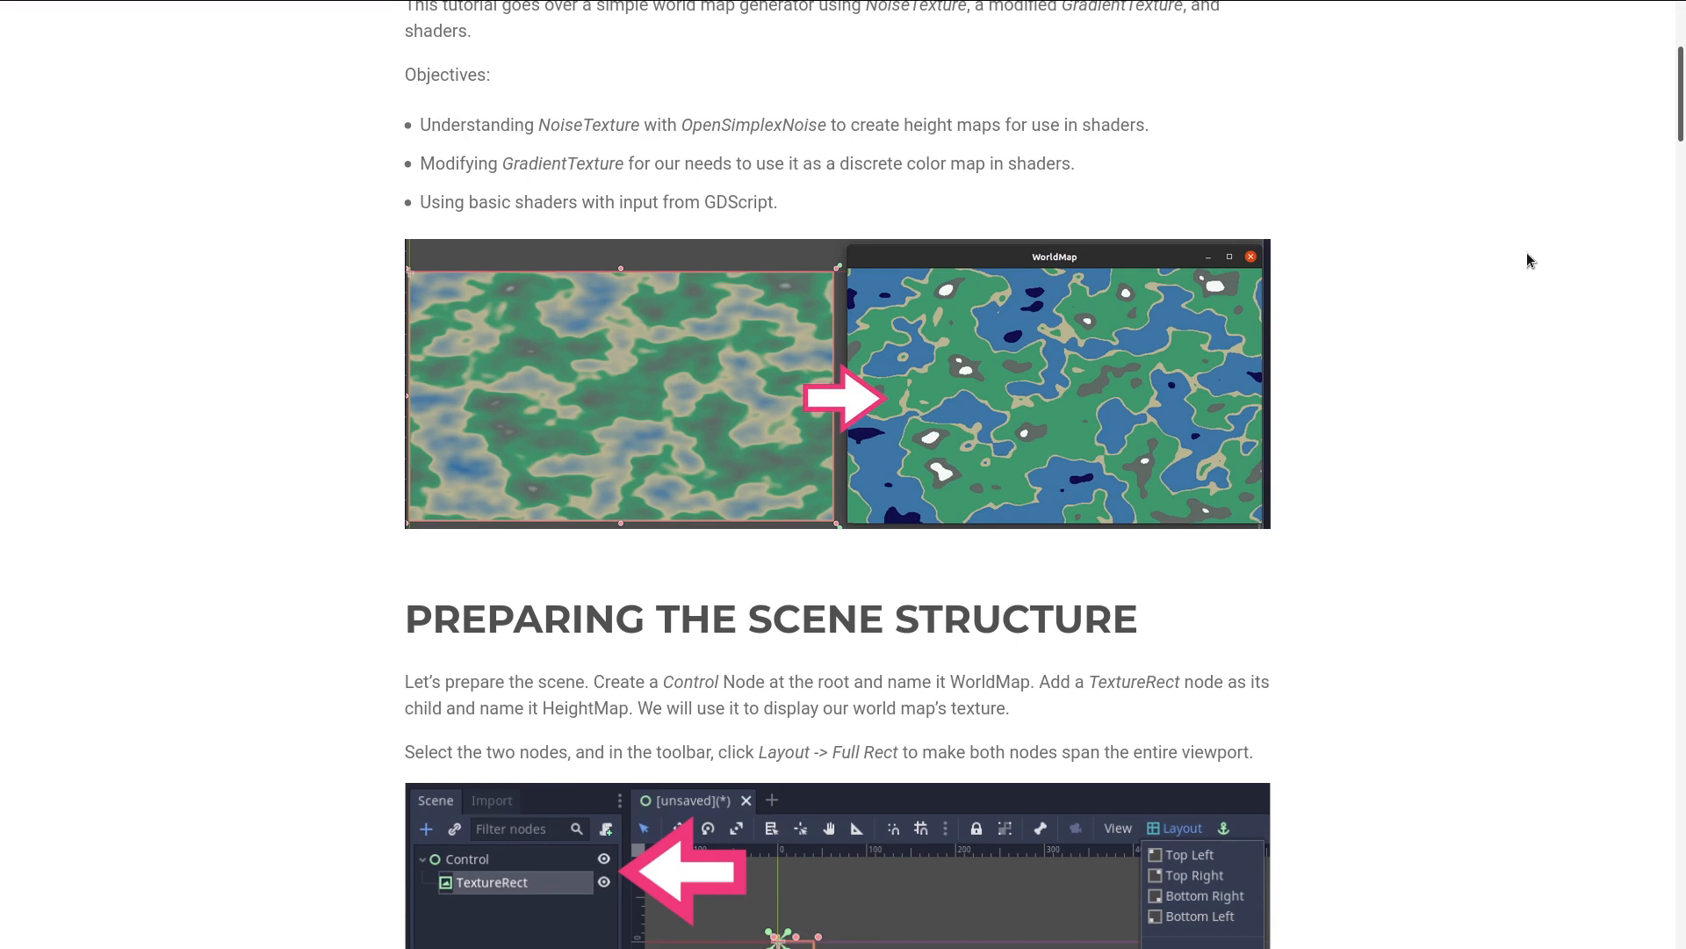
pyautogui.moveTo(1532, 462)
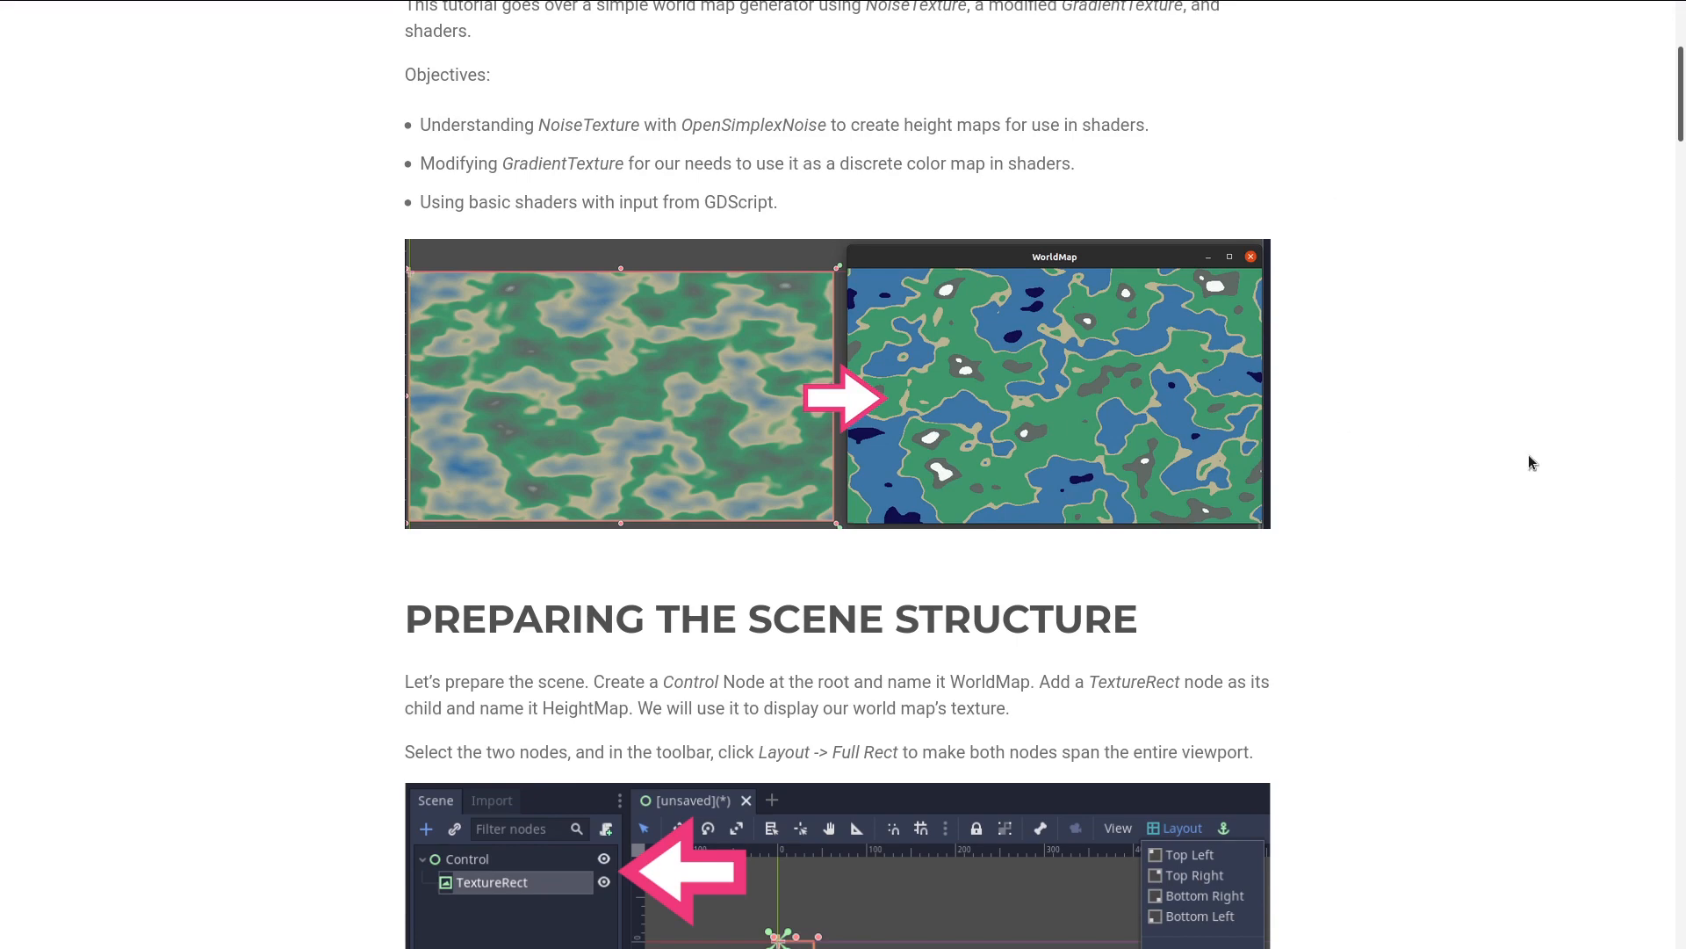
pyautogui.scroll(-3)
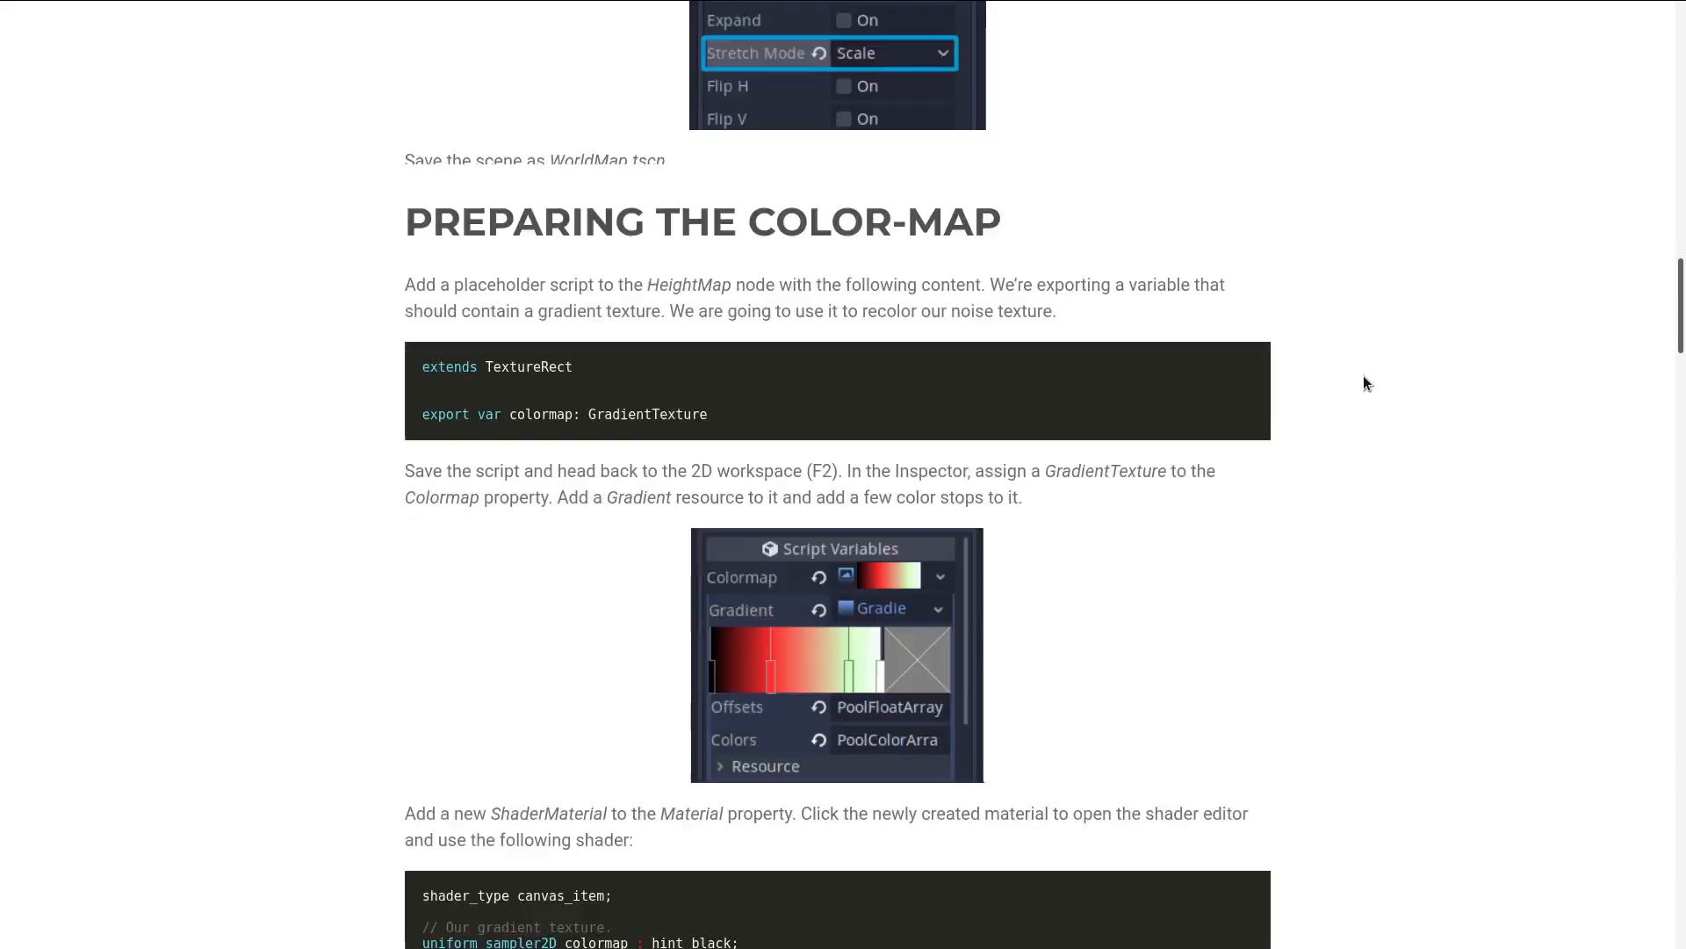
pyautogui.scroll(-3)
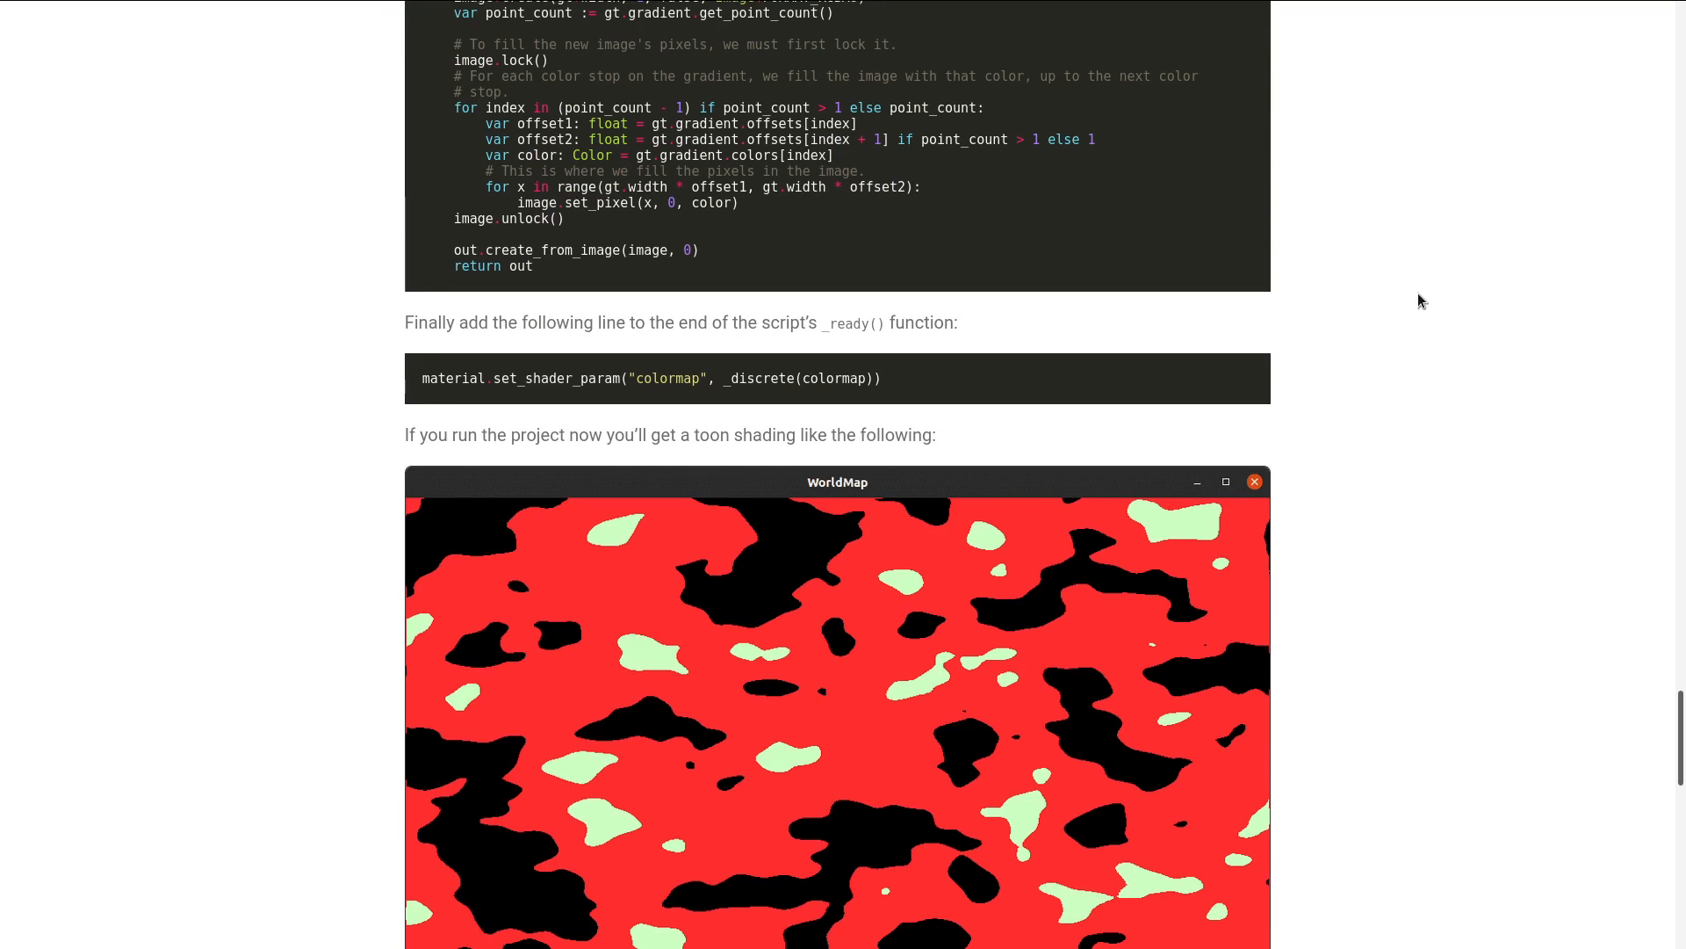
pyautogui.scroll(3)
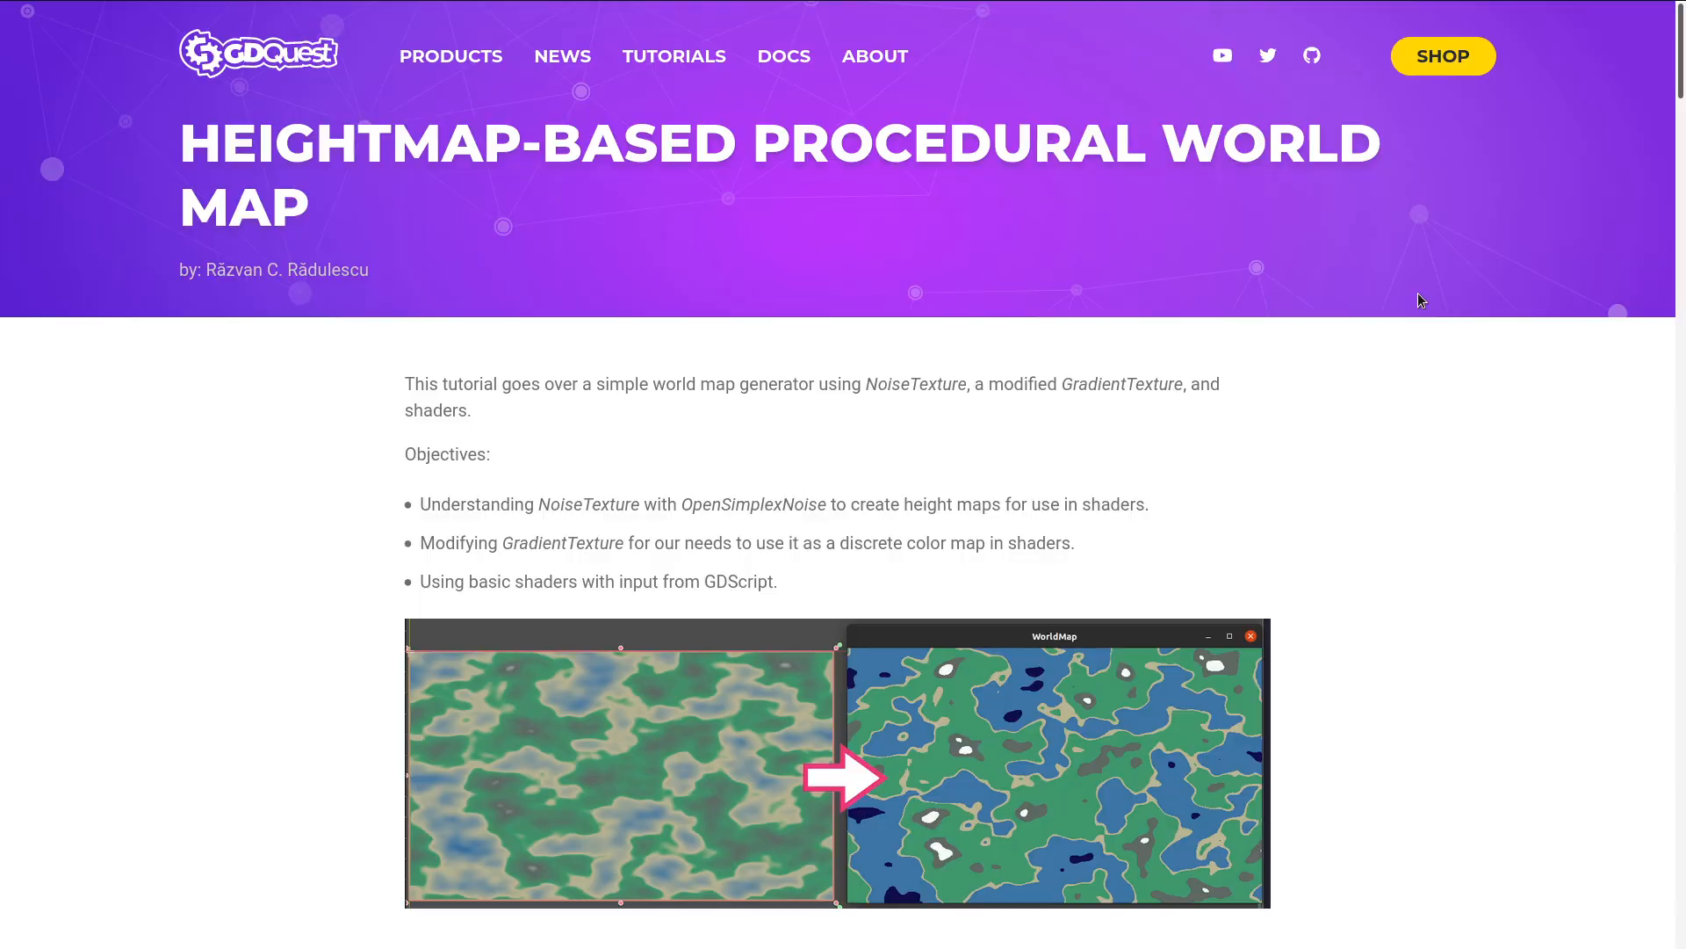
pyautogui.scroll(-3)
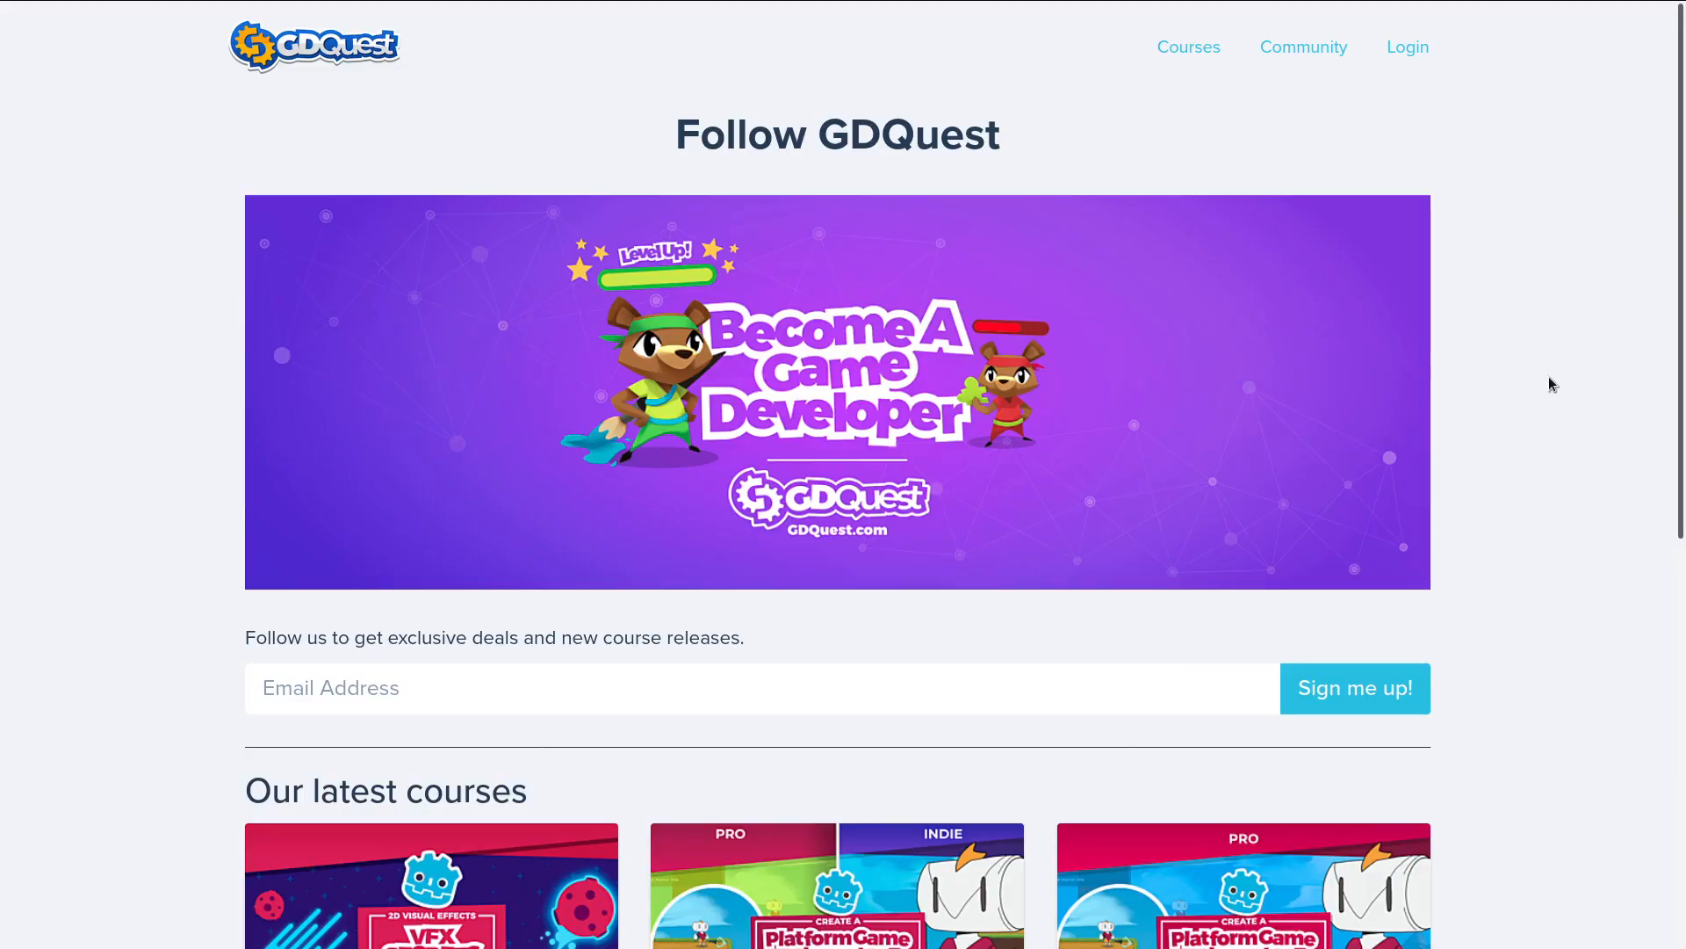
pyautogui.moveTo(1570, 360)
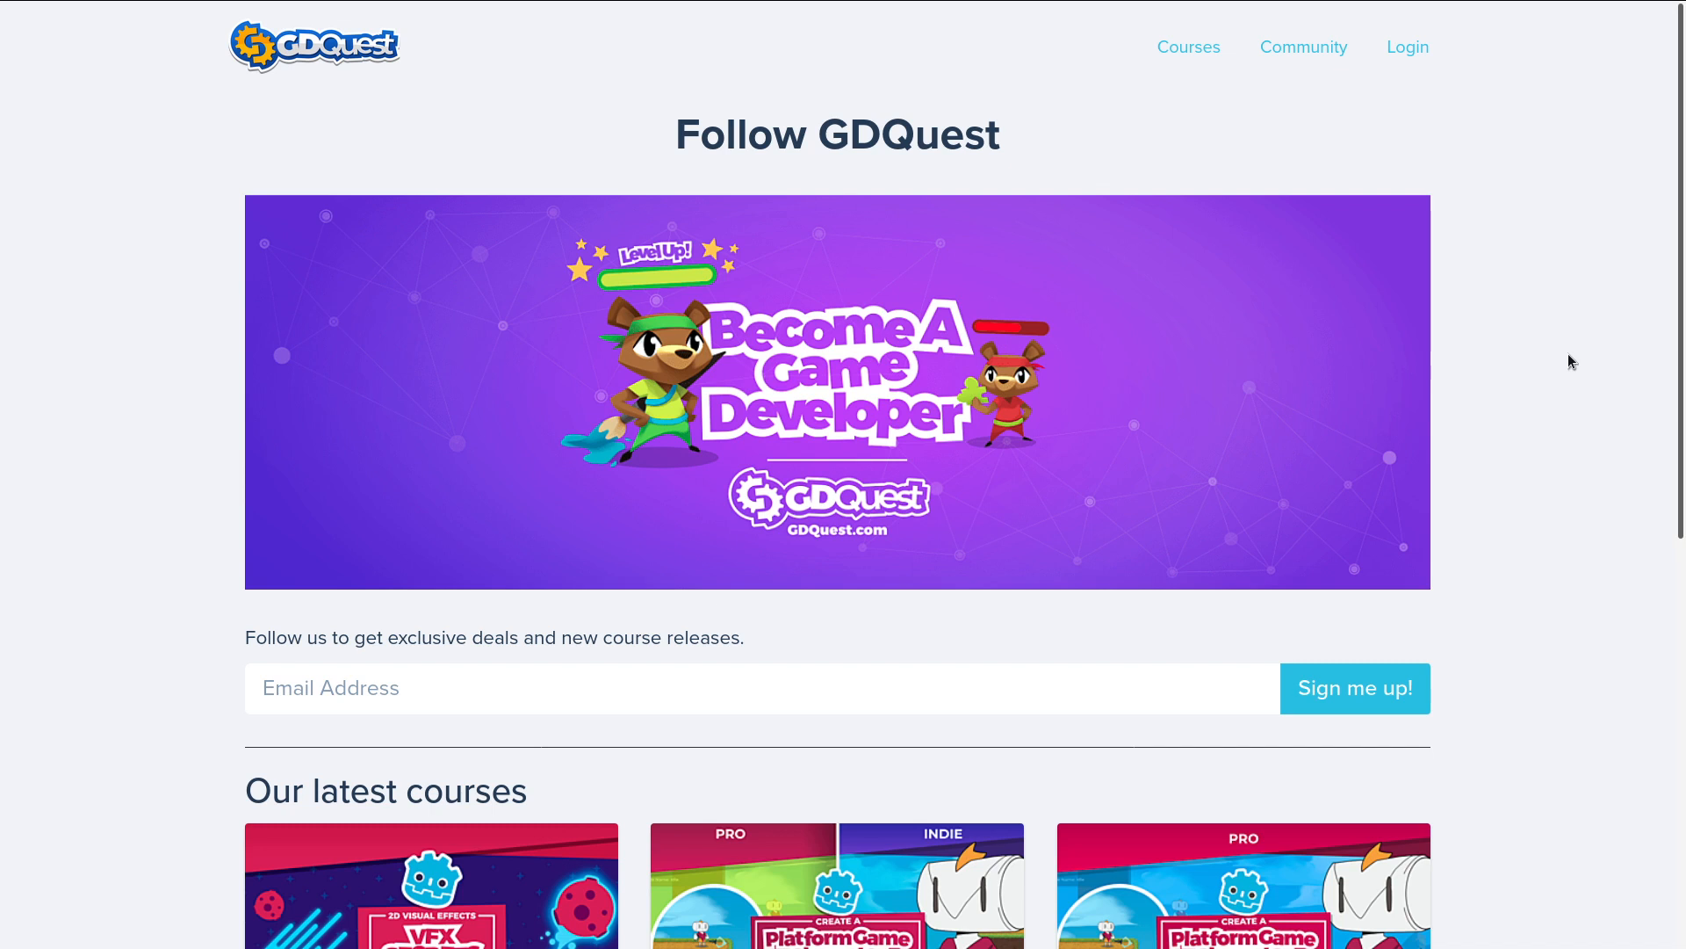
pyautogui.moveTo(1571, 352)
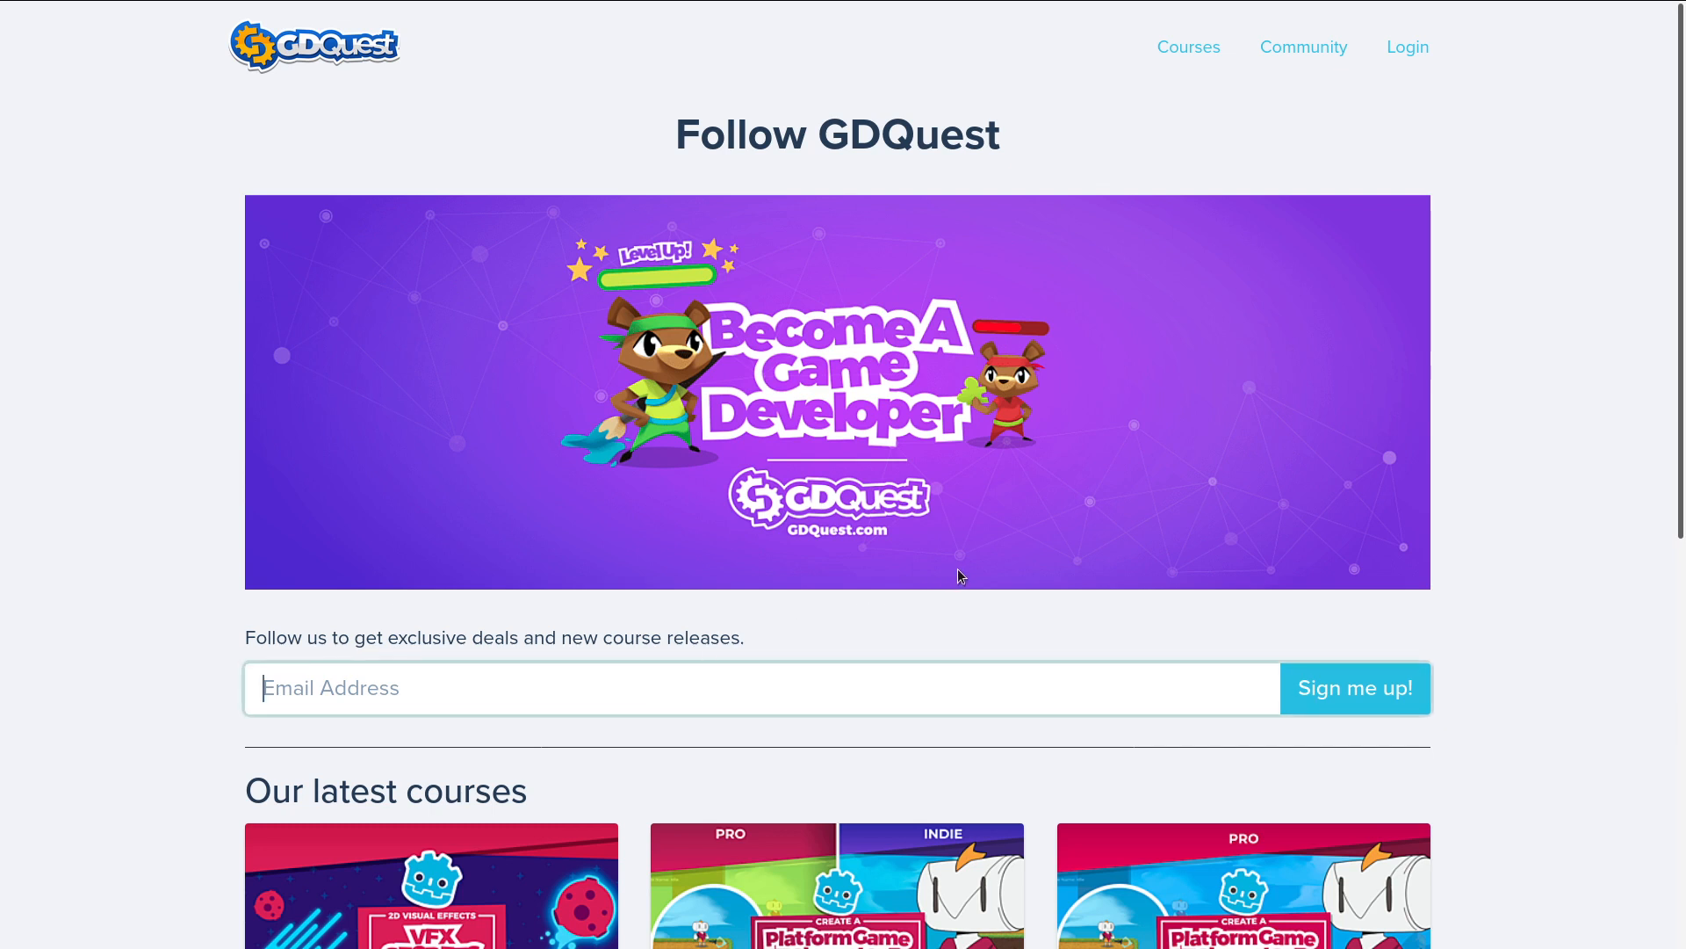
pyautogui.moveTo(1535, 389)
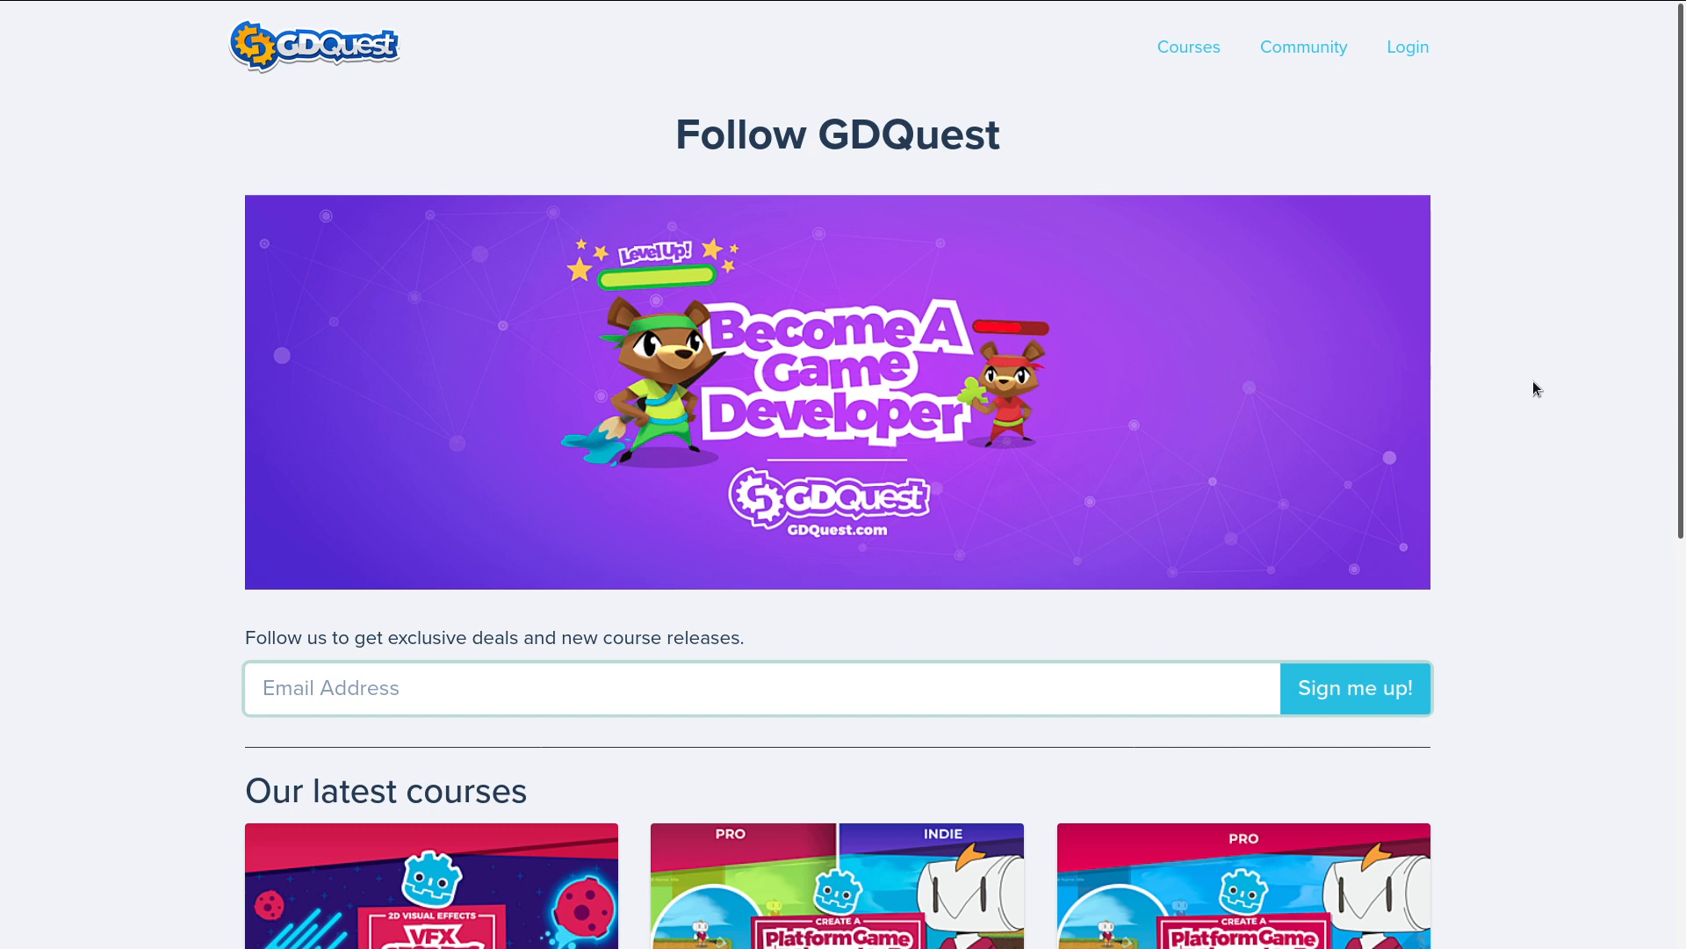
pyautogui.click(754, 687)
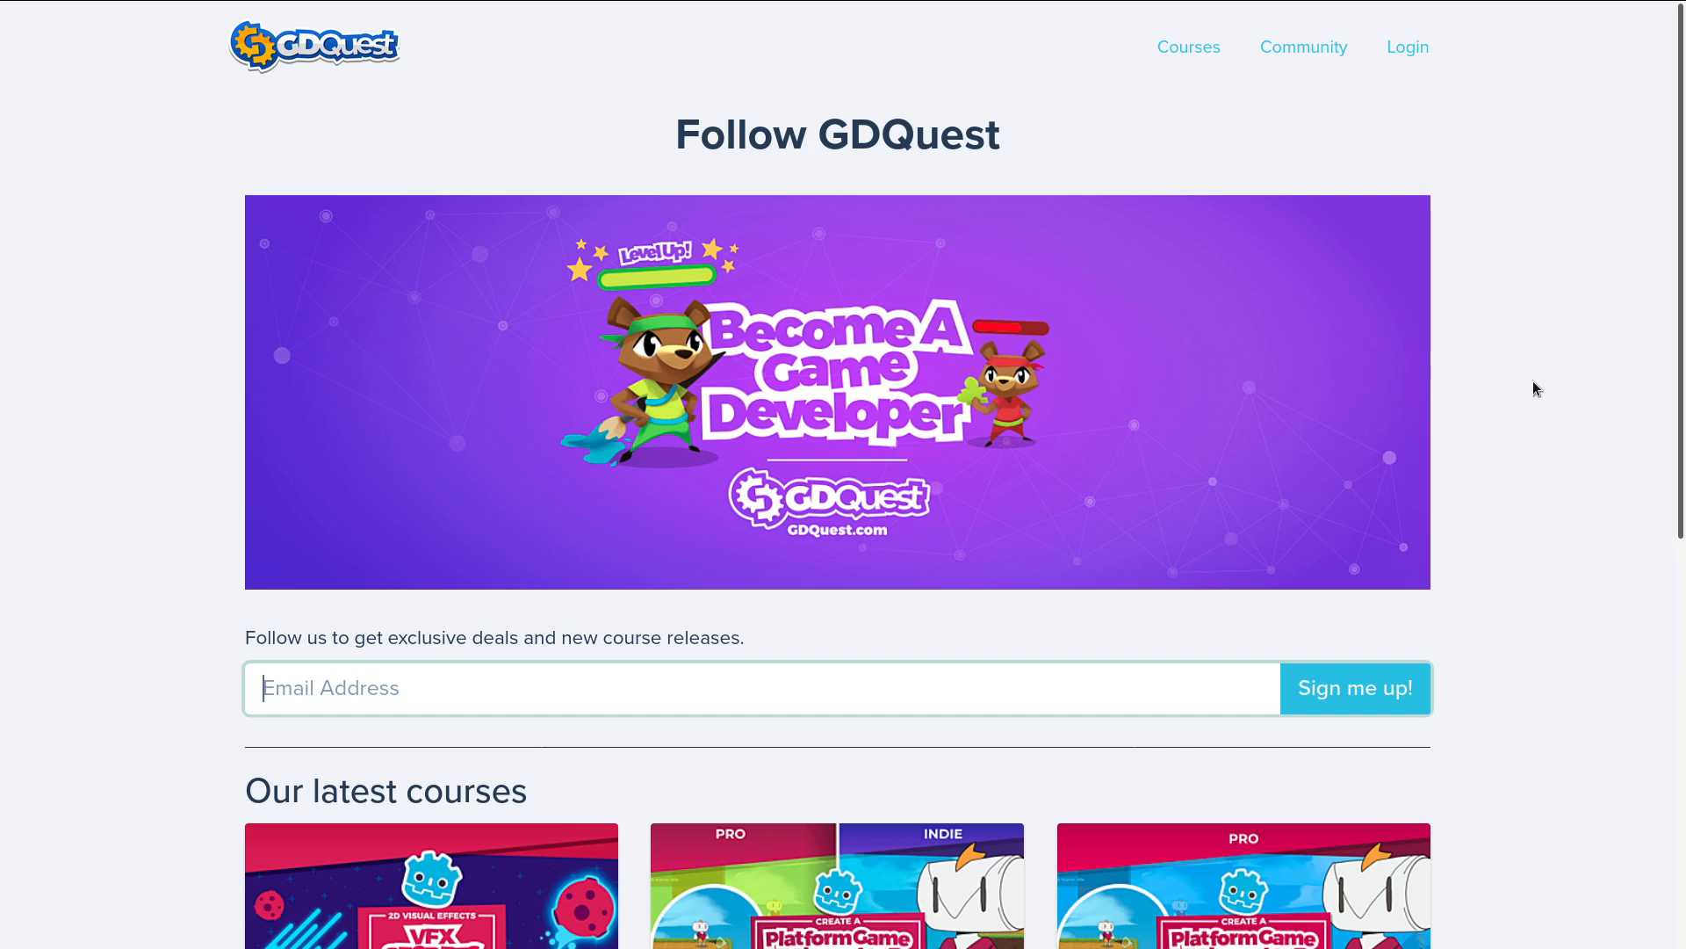